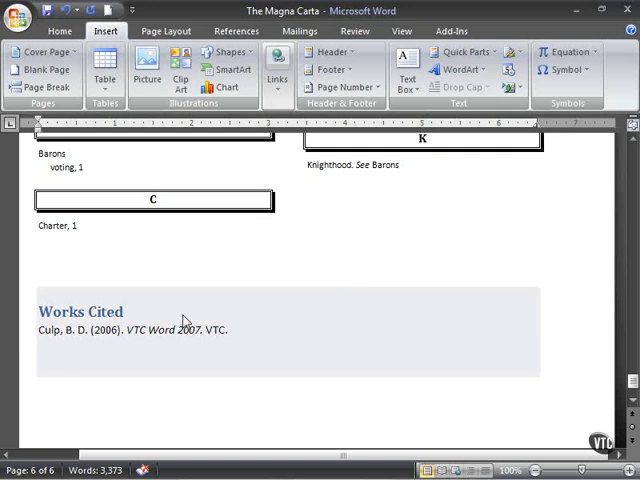
- Scroll from the Works Cited page back up to the first page at Section One
scroll("down", 3)
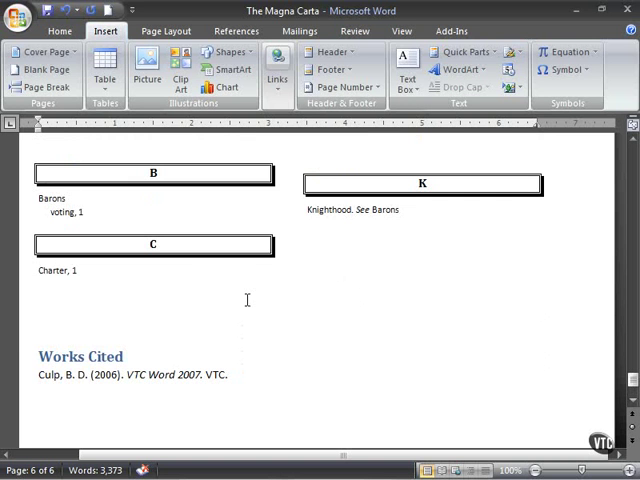
scroll("up", 3)
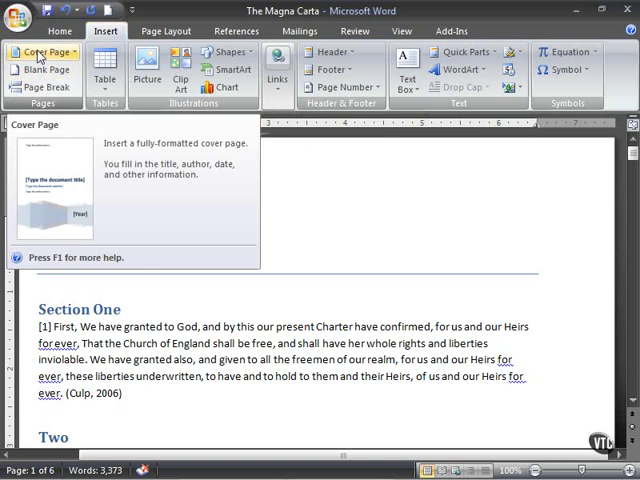
- Insert a built-in cover page titled Analysis of Magna Carta from the Cover Page gallery
left_click(50, 56)
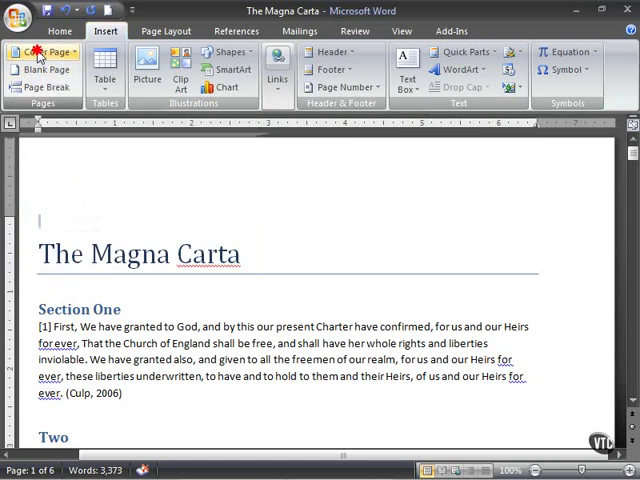
left_click(44, 52)
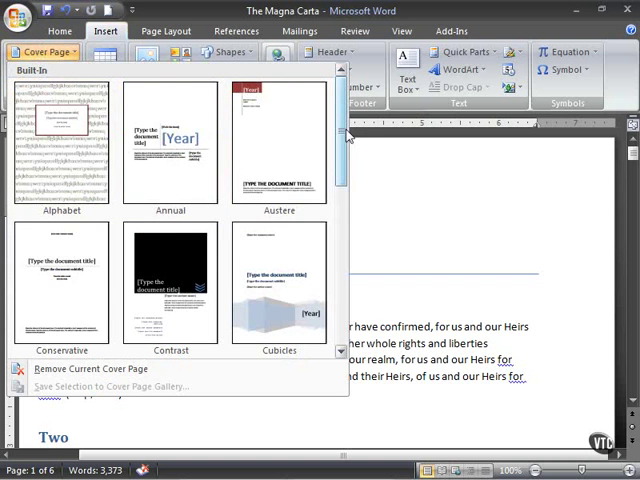
scroll("down", 3)
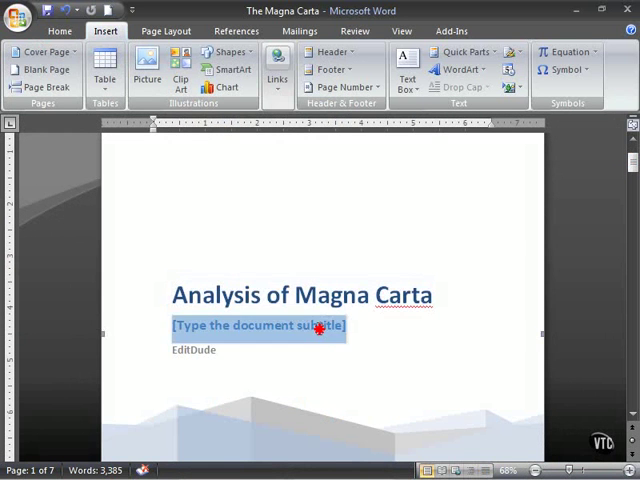
- Replace the cover page subtitle placeholder with 'By Brian'
left_click(258, 330)
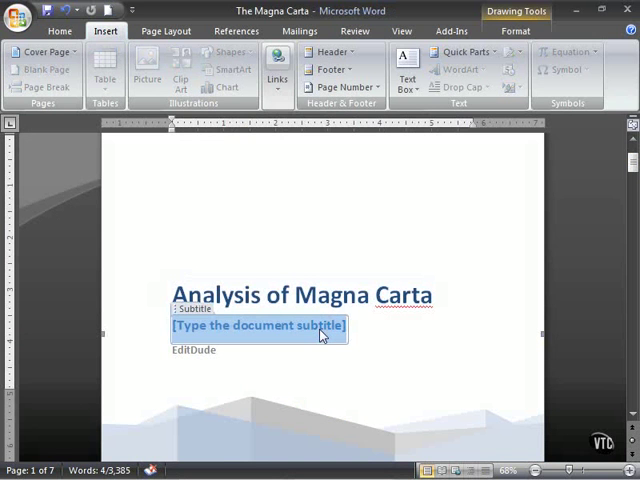
type("By")
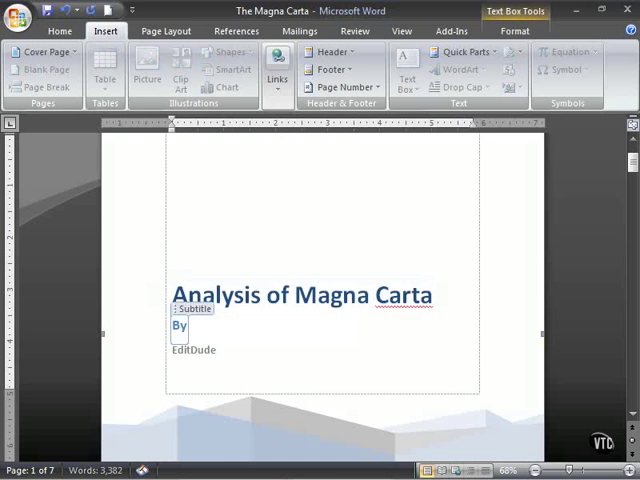
type("Brian")
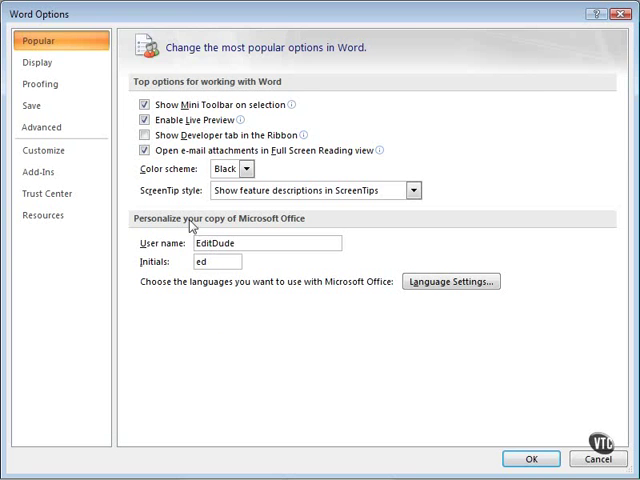
left_click(532, 460)
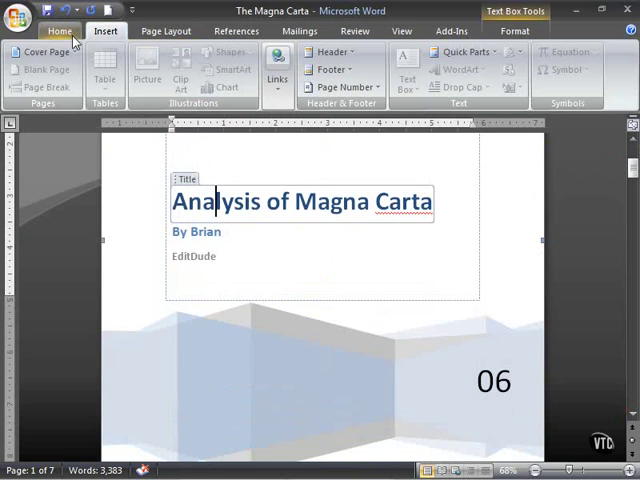
- Switch the cover page to another design and add an empty text box under the title
left_click(44, 58)
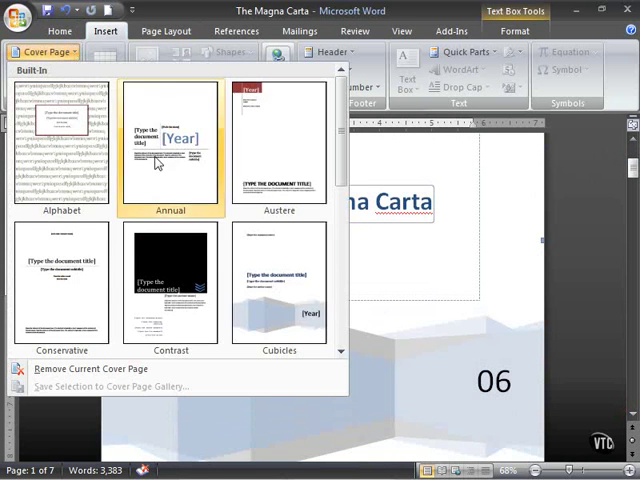
left_click(170, 140)
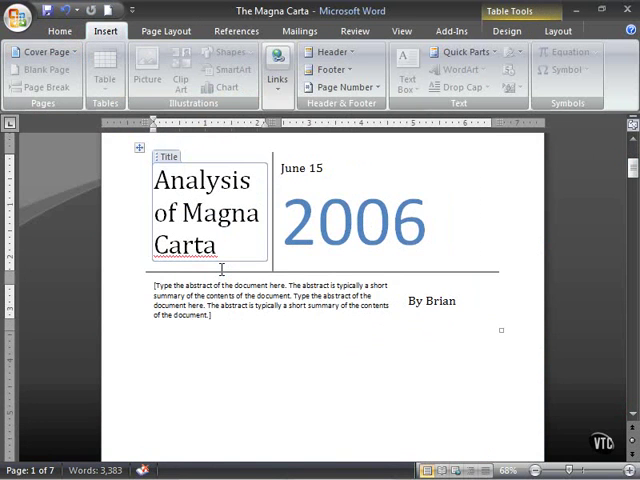
left_click(40, 52)
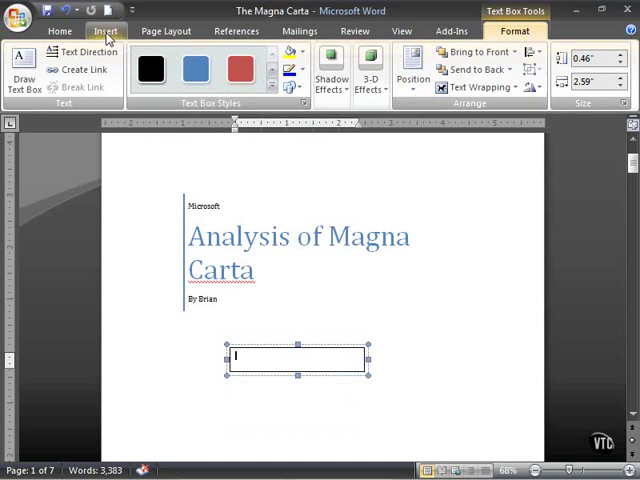
- Insert a Date field in date-and-time format, 12/18/2006 11:56 AM, via Quick Parts > Field
left_click(458, 52)
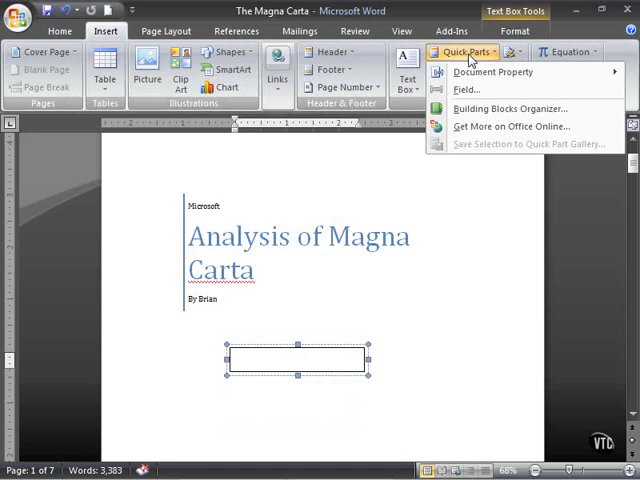
left_click(470, 90)
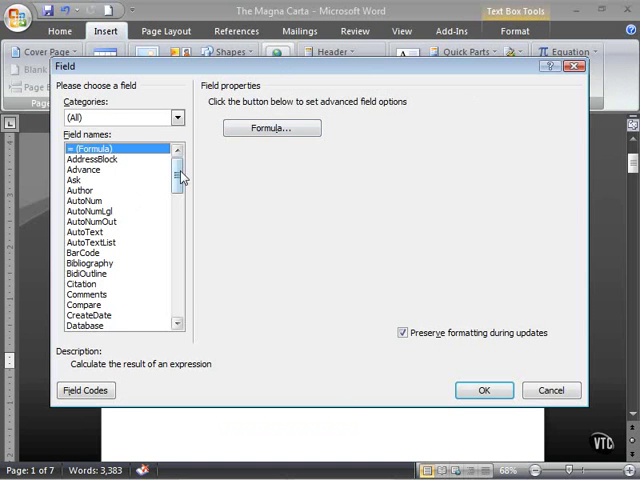
left_click(76, 242)
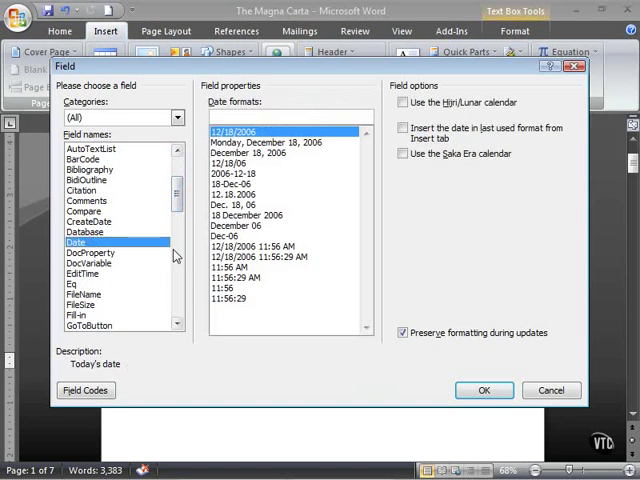
scroll("down", 3)
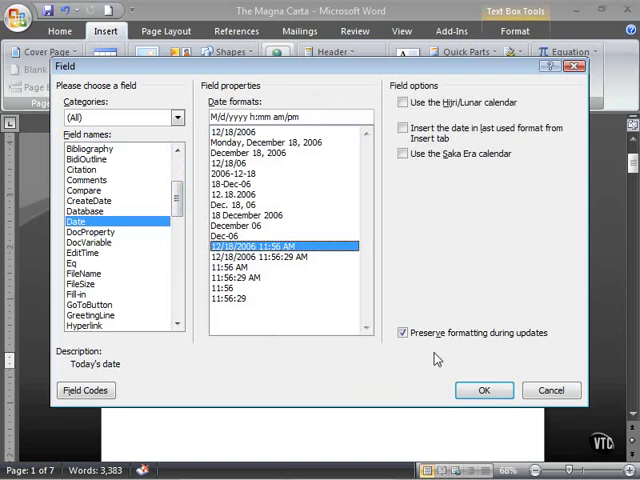
left_click(484, 390)
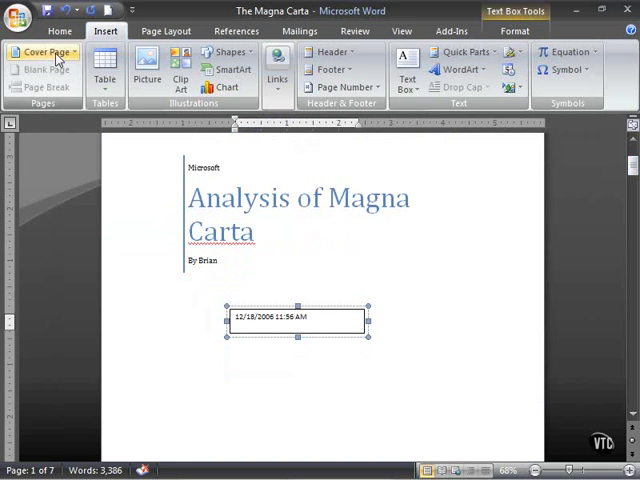
mouse_move(44, 56)
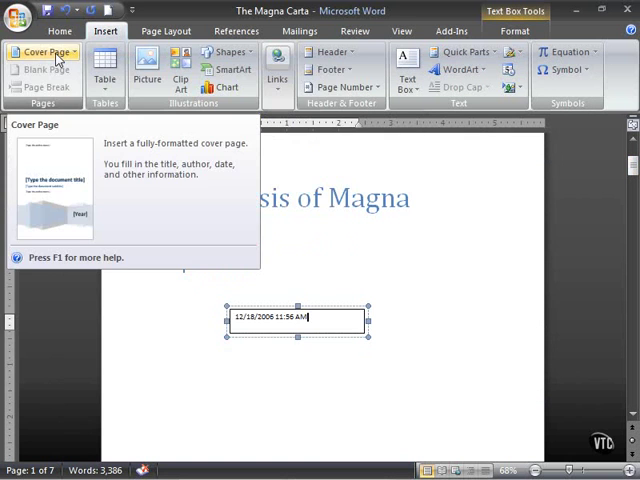
- Show the Cover Page gallery with the Remove Current Cover Page option
left_click(44, 52)
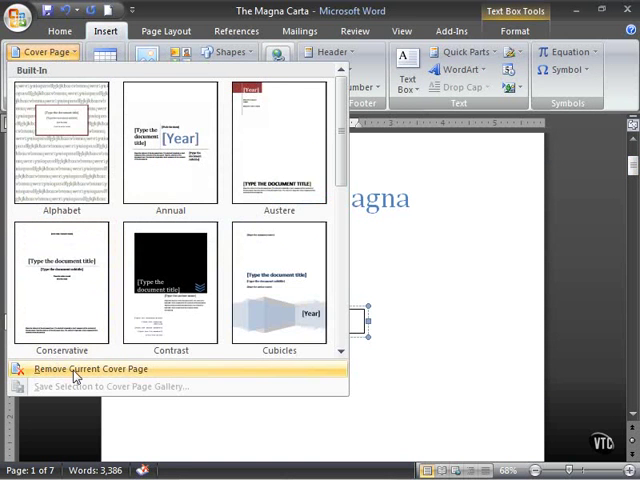
mouse_move(180, 376)
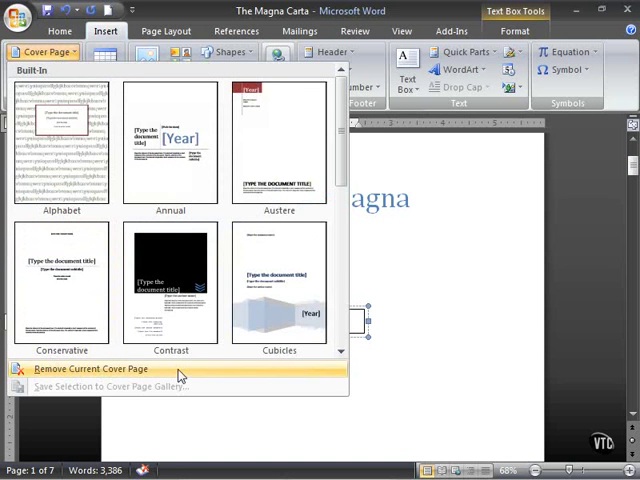
mouse_move(170, 284)
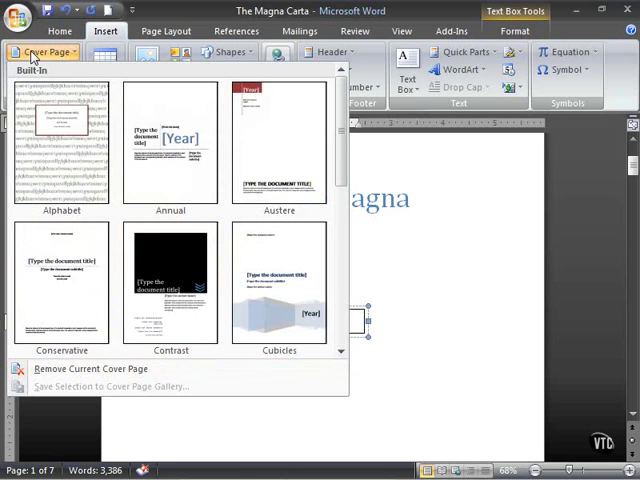
mouse_move(84, 368)
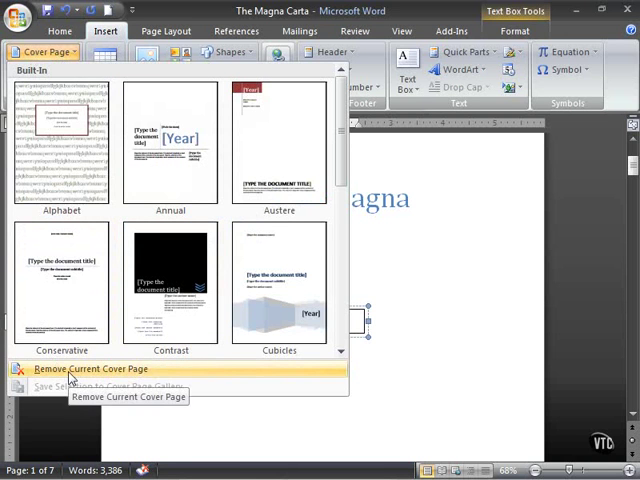